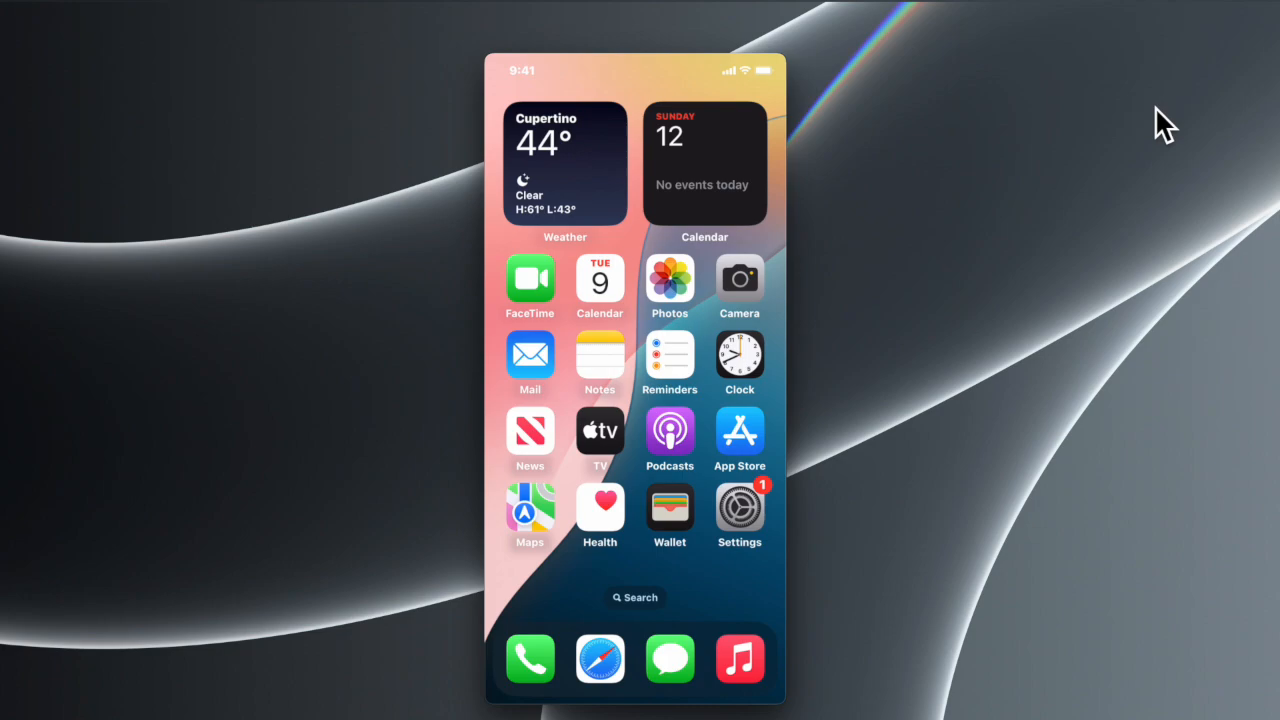
# - Launch Settings and find the Battery page, where Battery Percentage and Low Power Mode are off
pyautogui.click(739, 507)
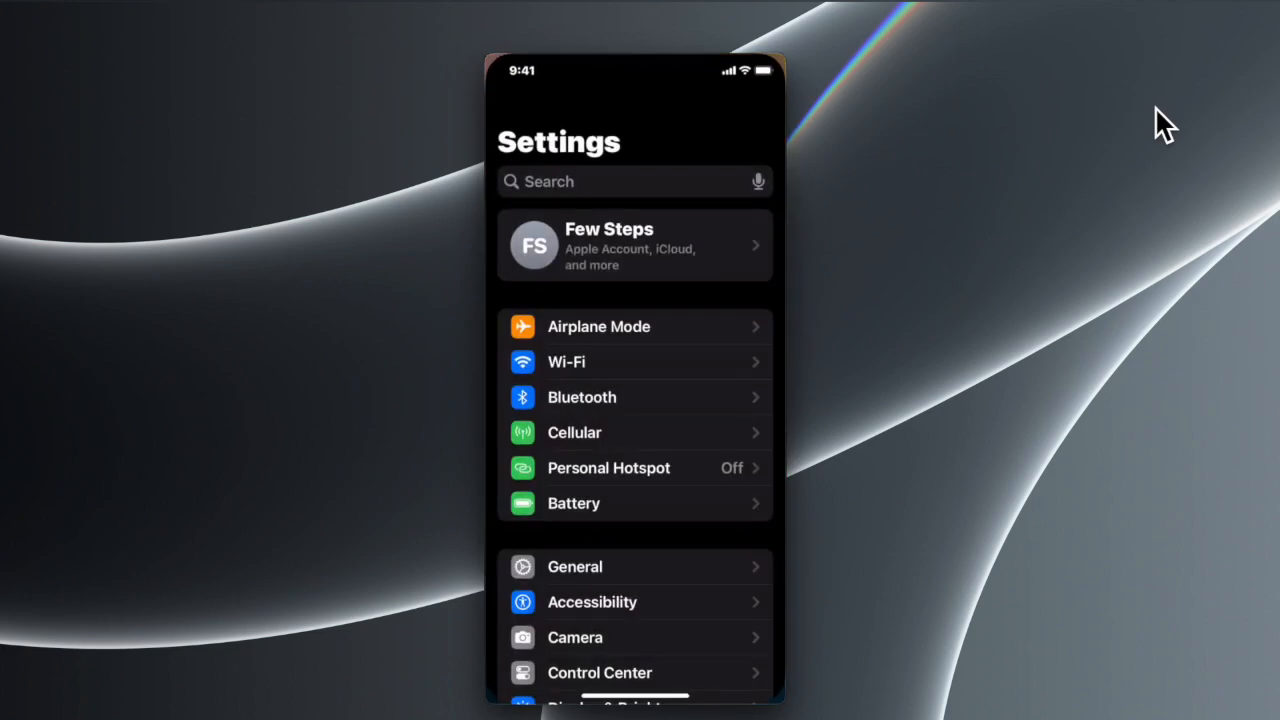
pyautogui.scroll(-3)
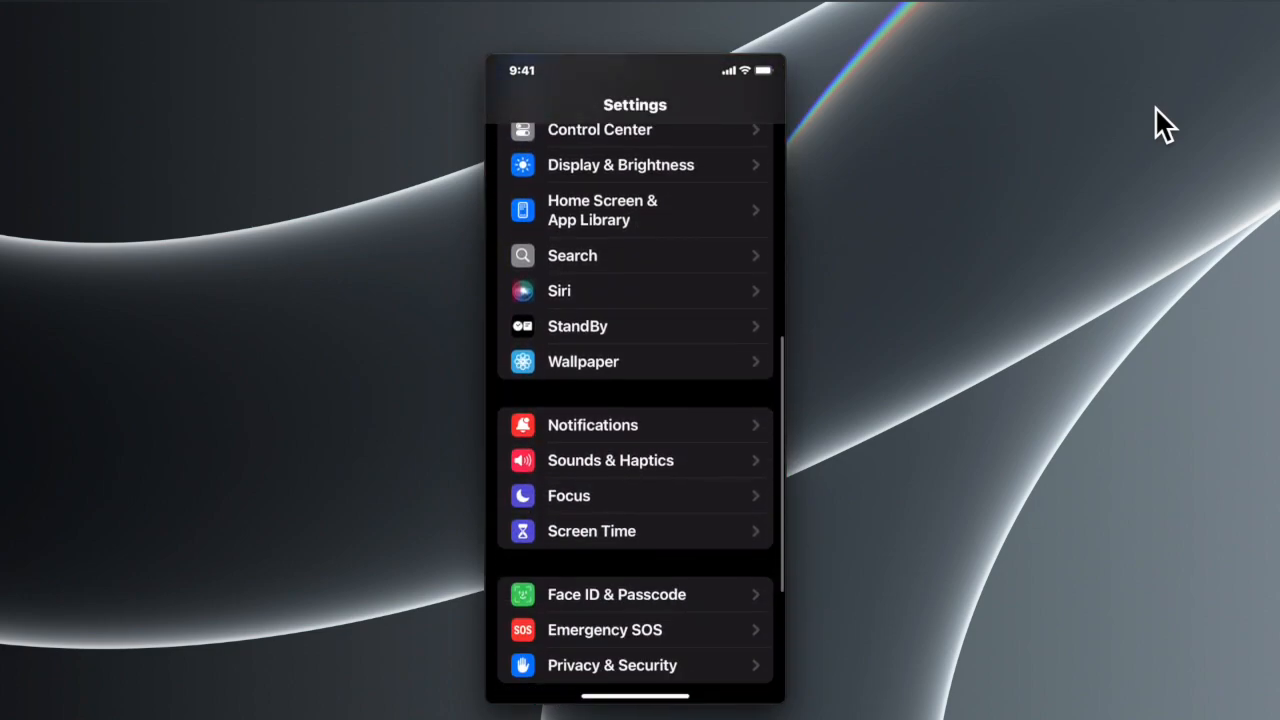
pyautogui.scroll(-3)
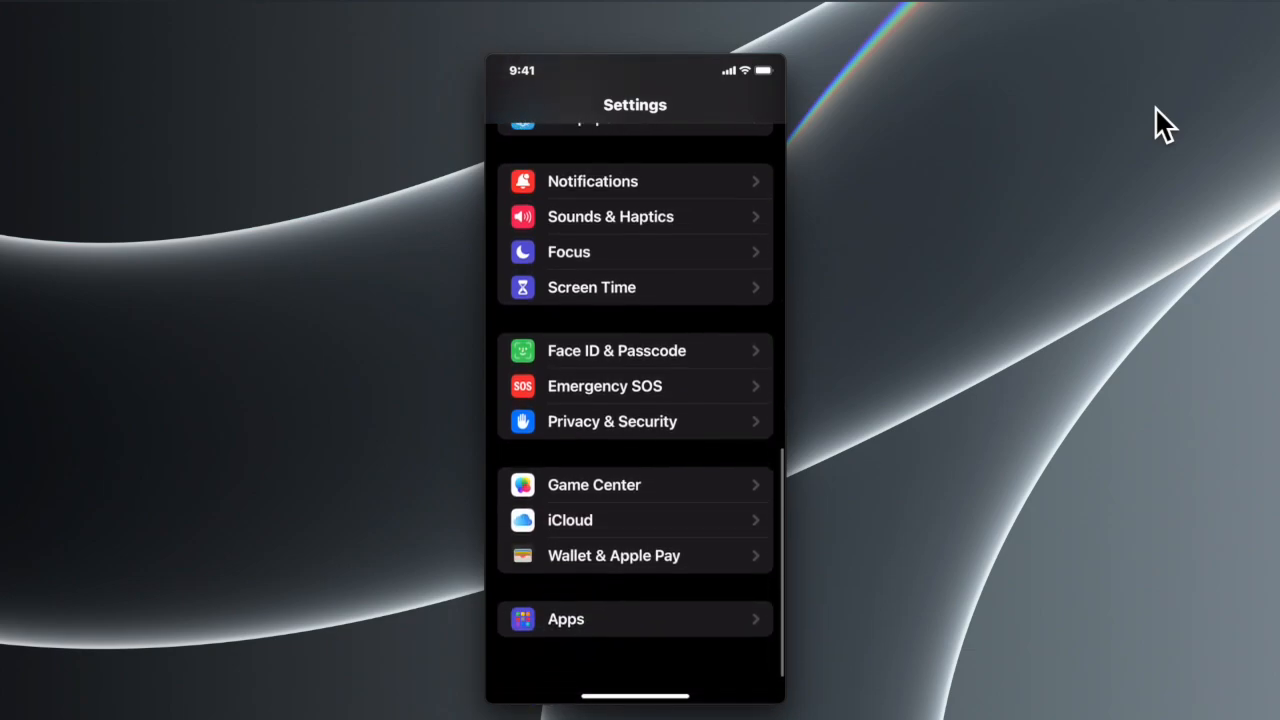
pyautogui.scroll(3)
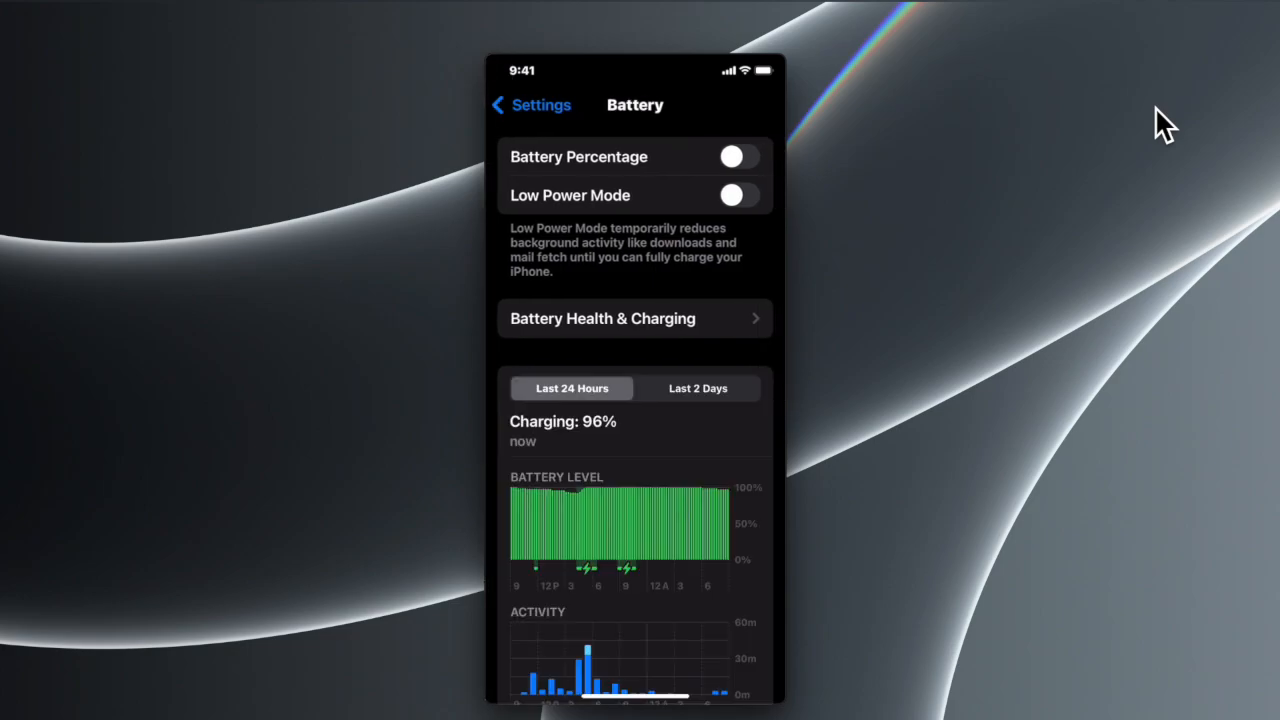
# - Review Battery Health & Charging showing 87% maximum capacity, then go back home
pyautogui.click(603, 318)
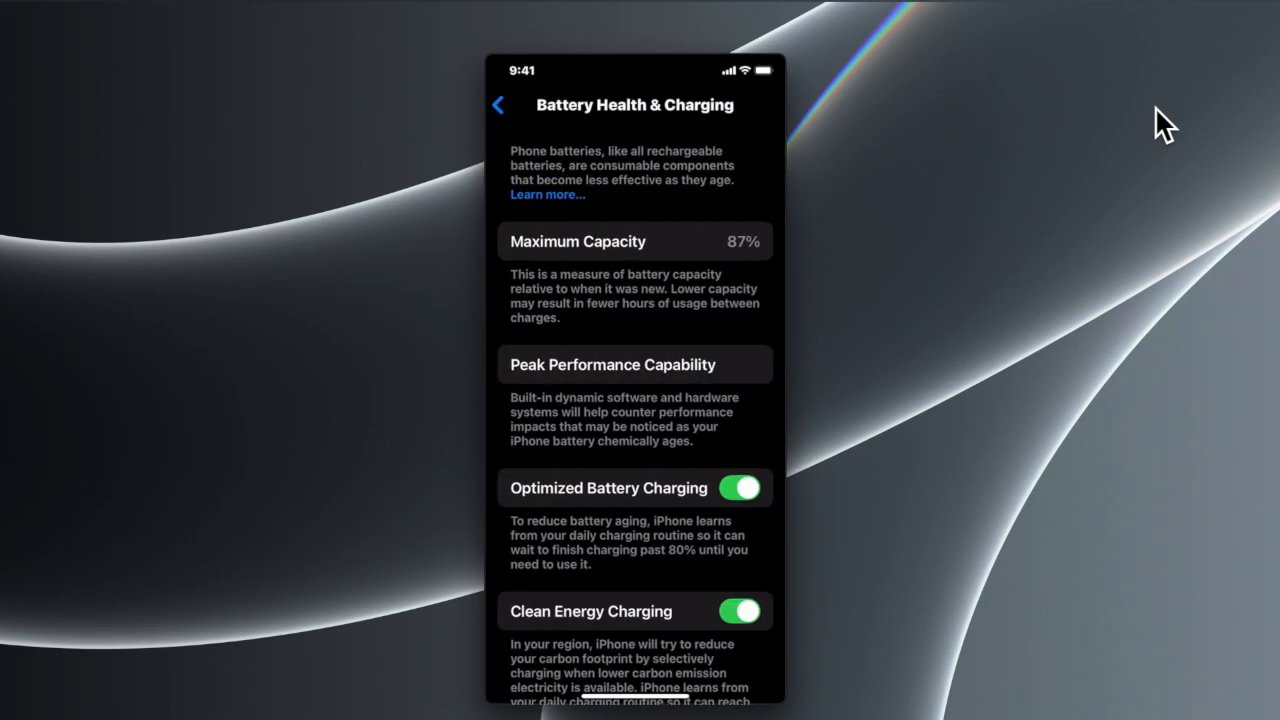
pyautogui.scroll(3)
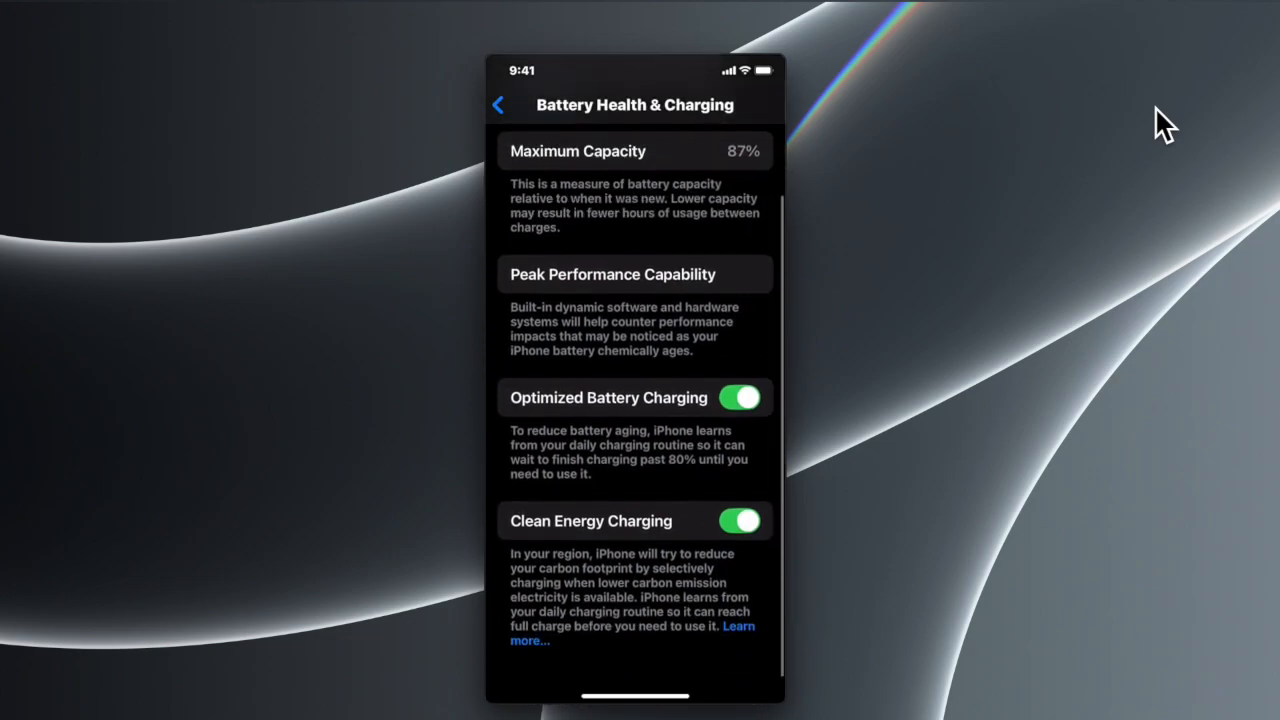
pyautogui.scroll(3)
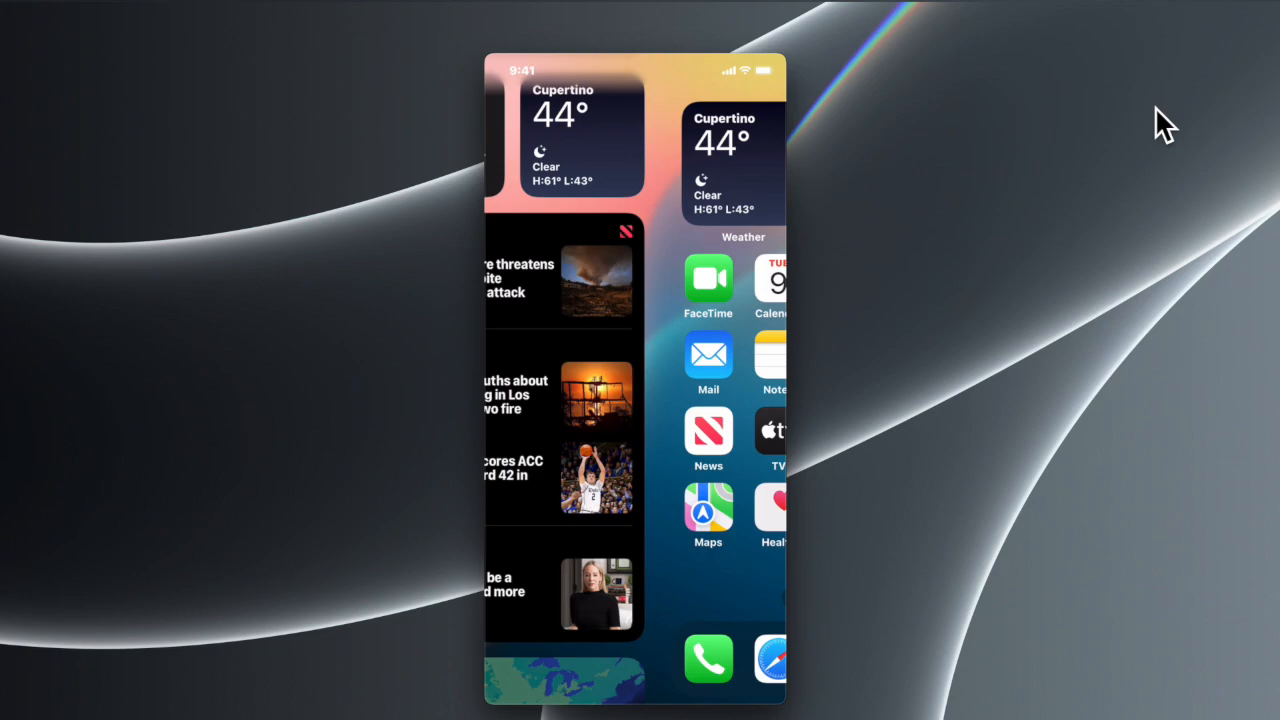
# - In Safari's Google favorite, rerun the recent 'iphone battery shortcut' search
pyautogui.moveTo(550, 400); pyautogui.dragTo(750, 400)
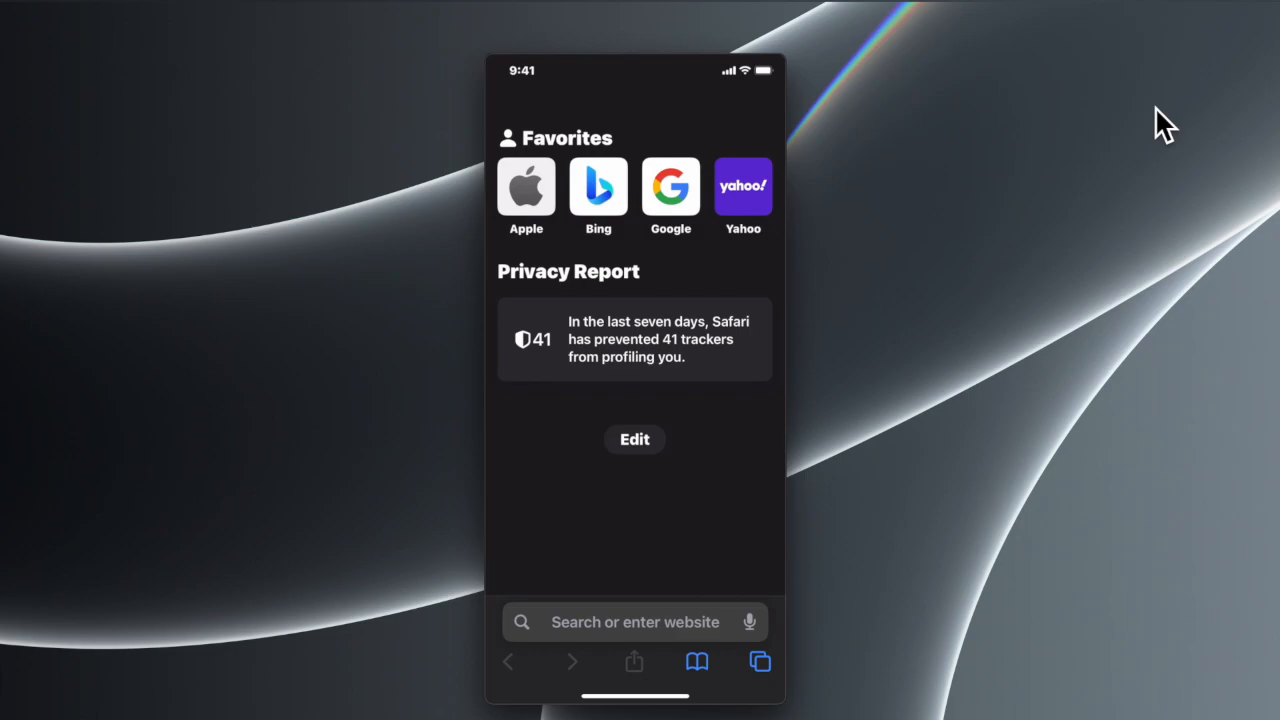
pyautogui.click(670, 186)
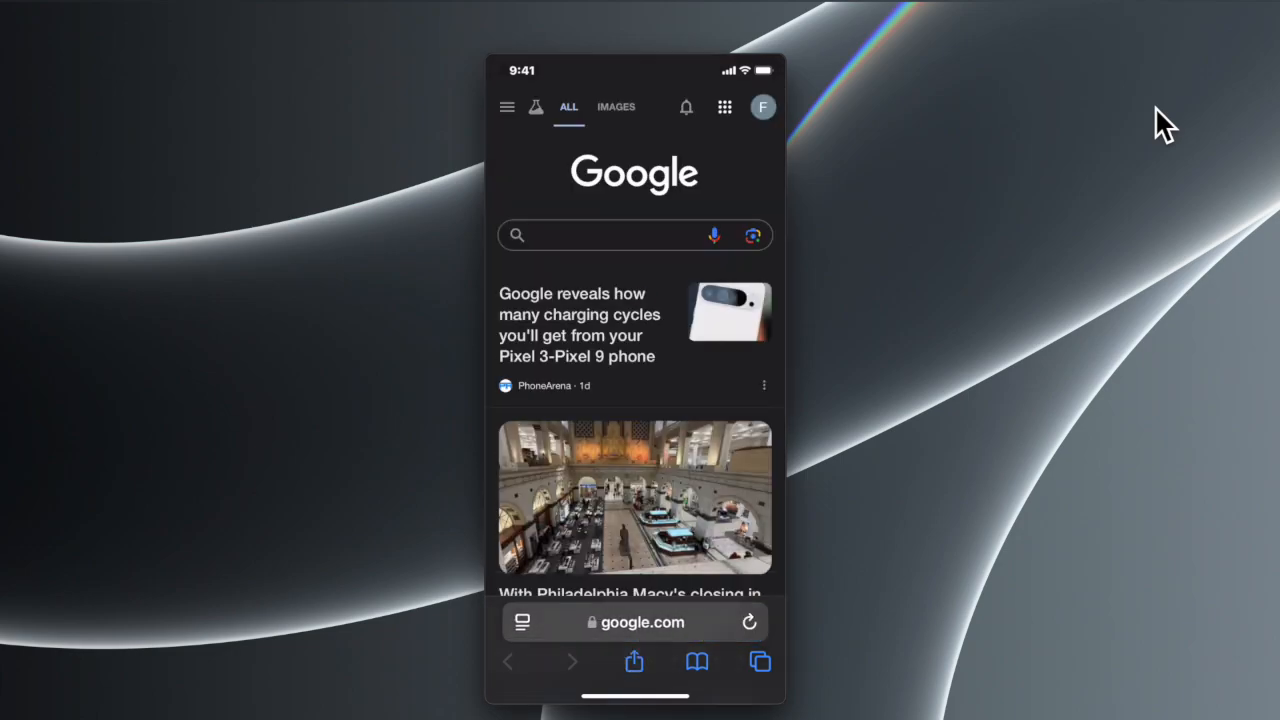
pyautogui.click(600, 235)
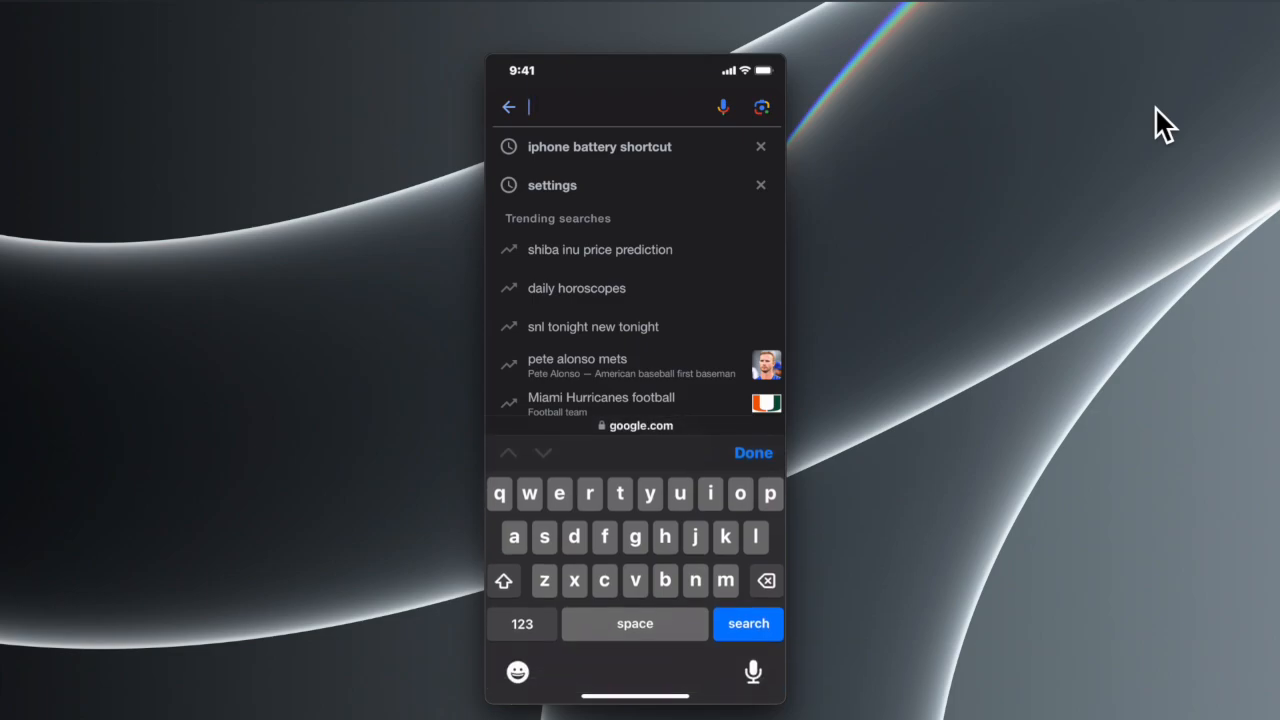
pyautogui.click(599, 146)
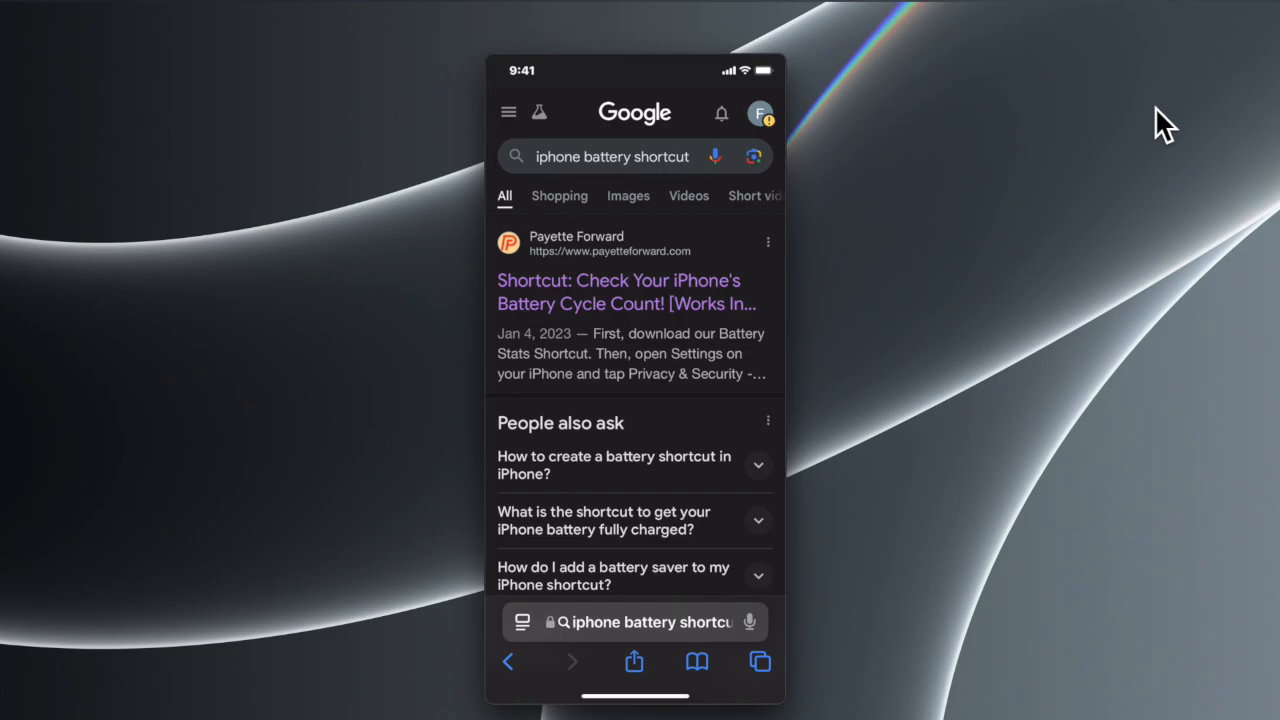
# - Read the Payette Forward article down to 'How To Check Your iPhone Battery Cycle Count'
pyautogui.click(626, 291)
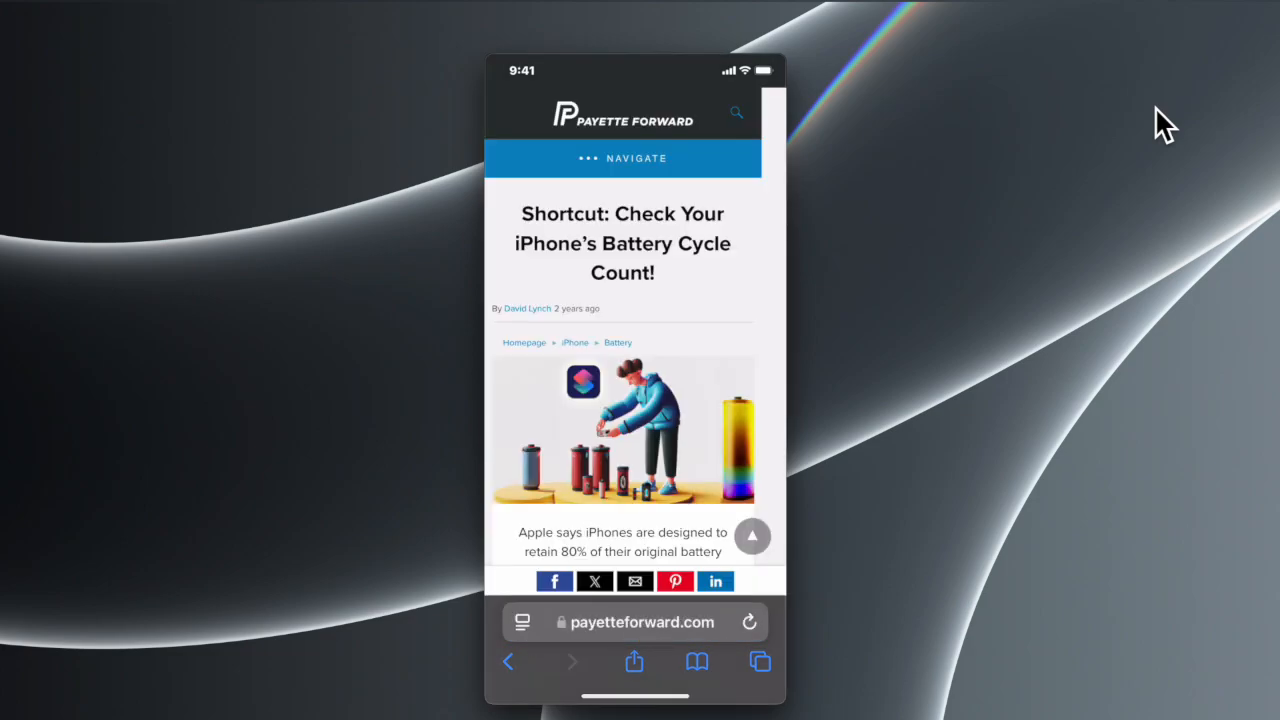
pyautogui.scroll(-3)
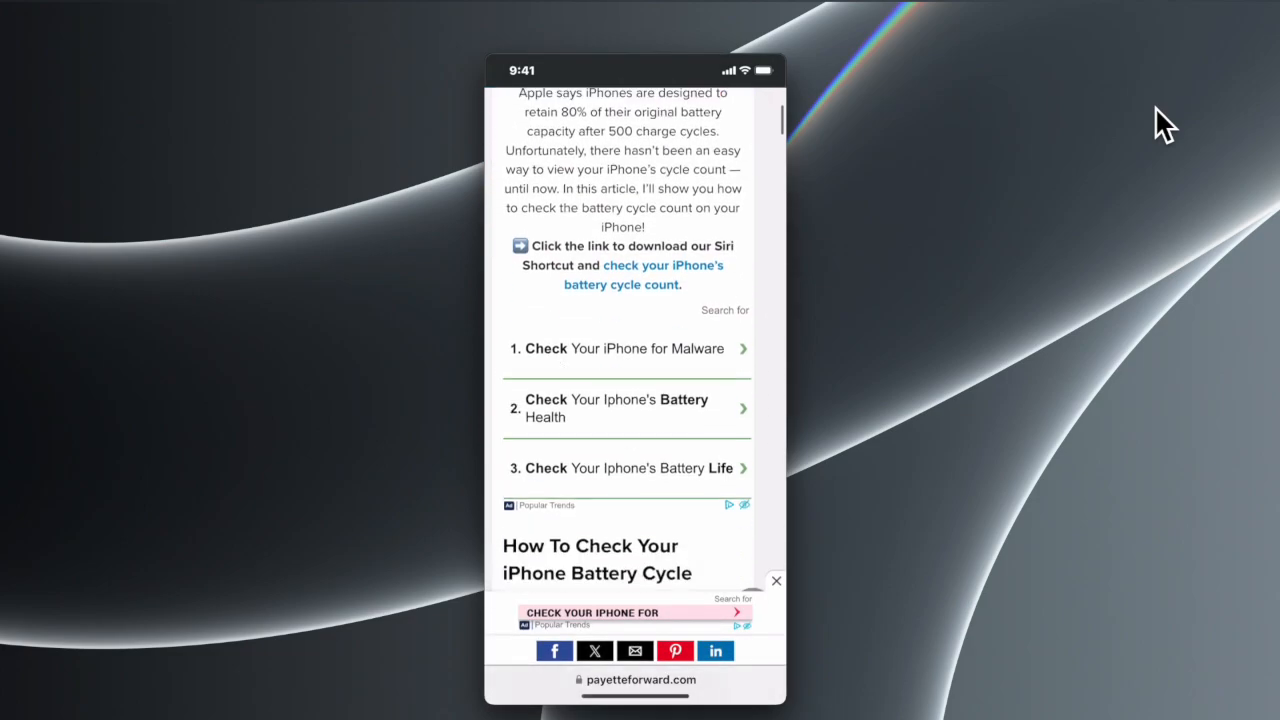
pyautogui.scroll(-3)
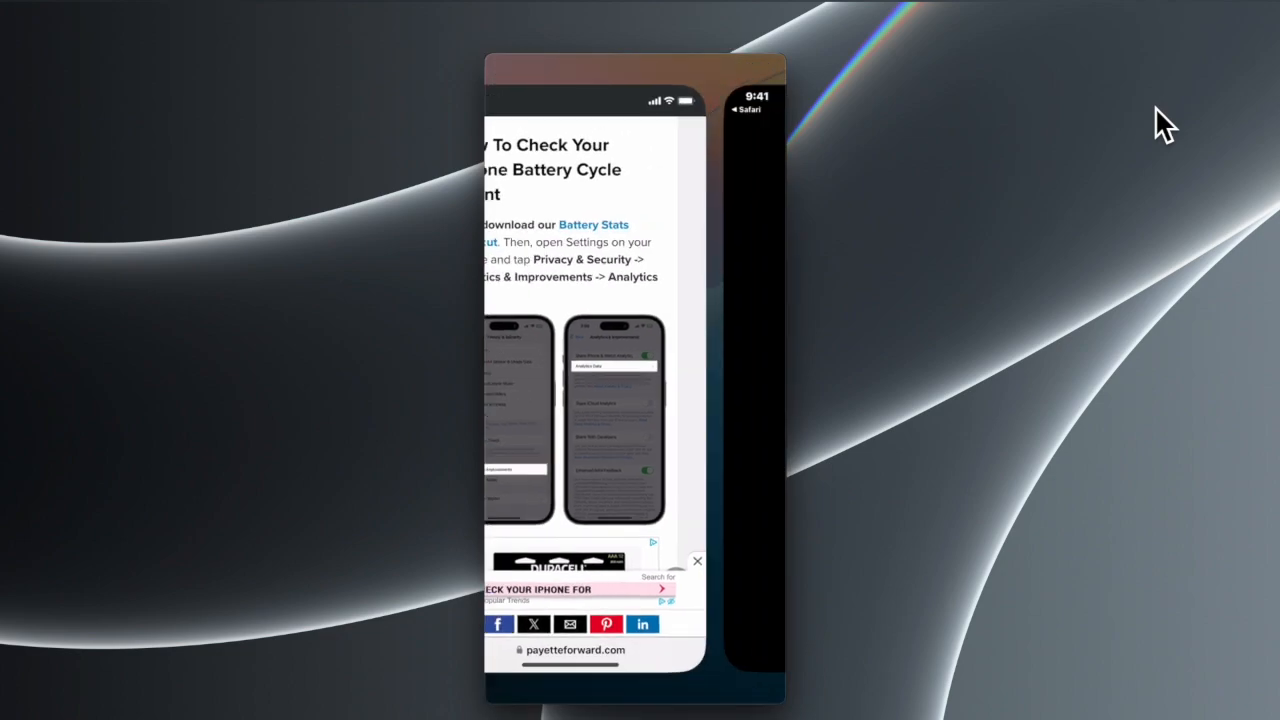
# - Add the Battery Stats shortcut from the article's link, then return home
pyautogui.click(593, 224)
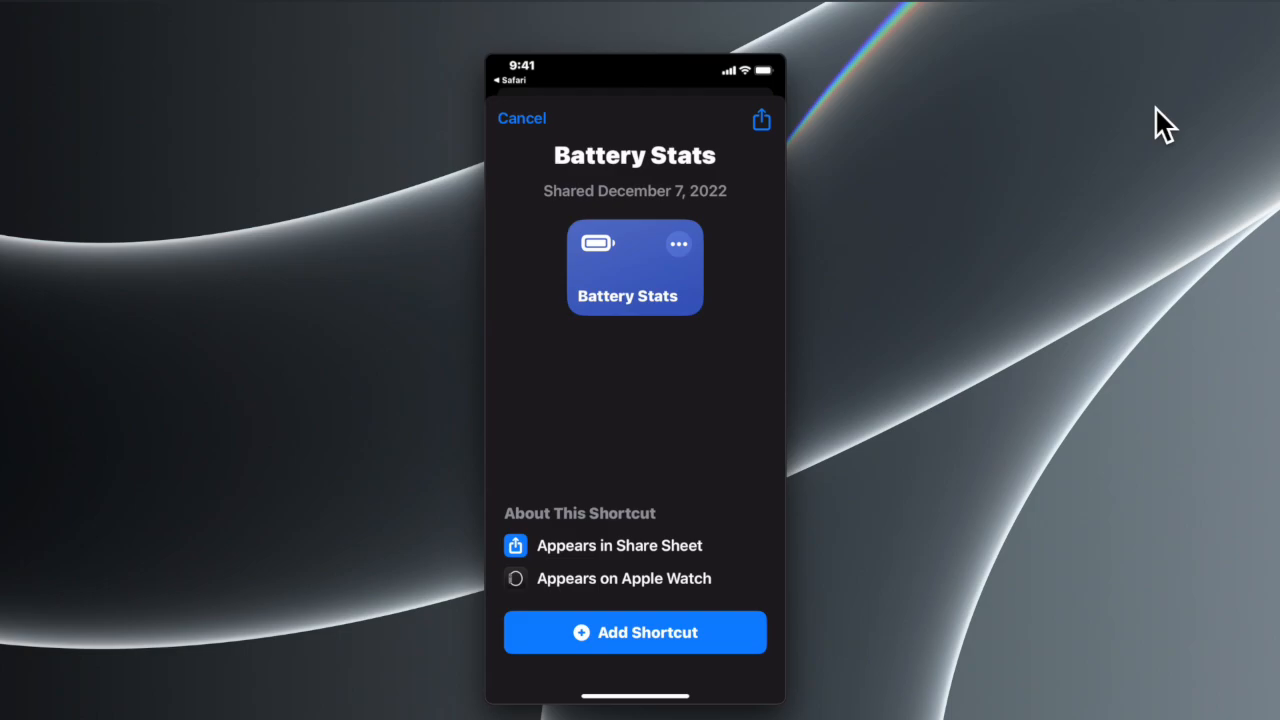
pyautogui.click(634, 632)
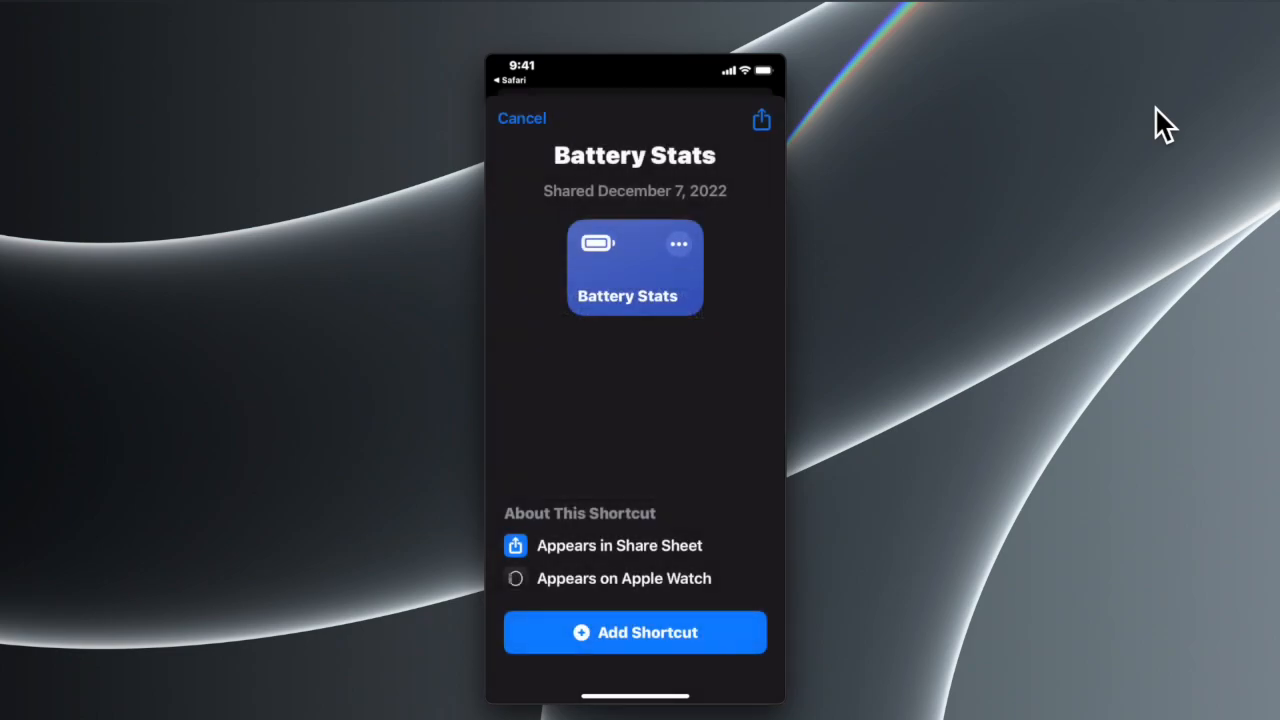
pyautogui.click(634, 632)
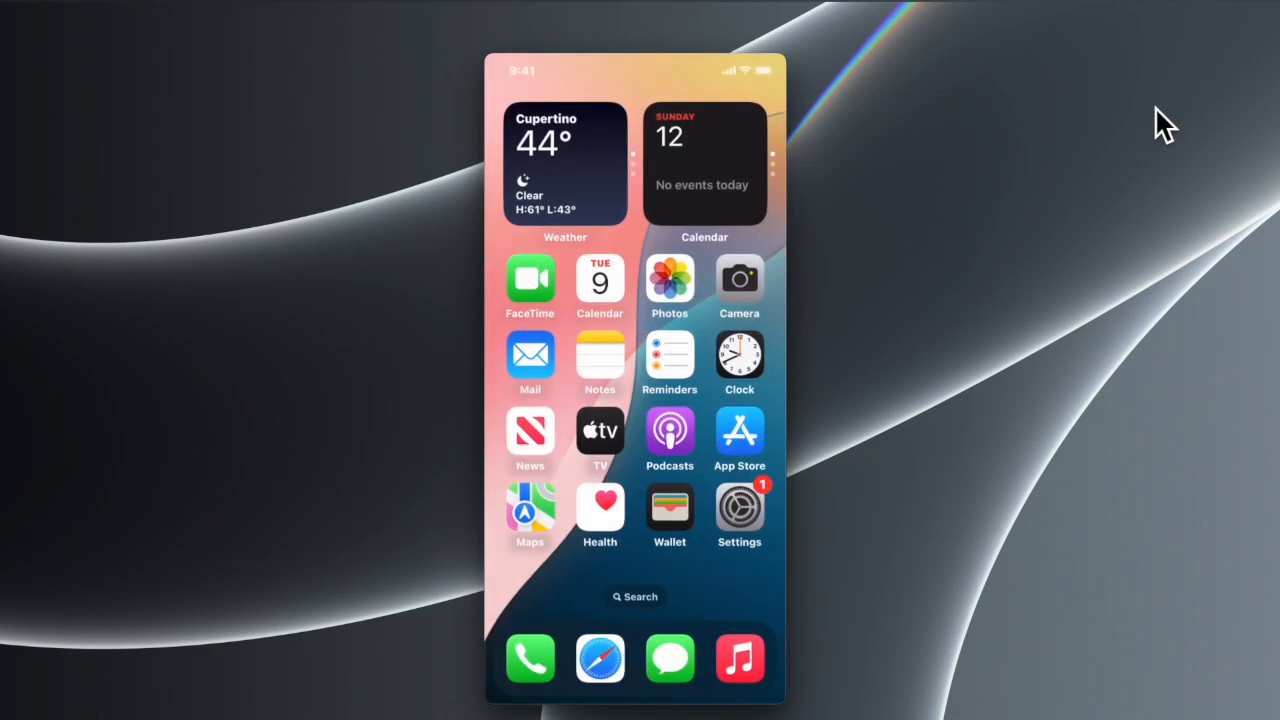
# - Open Privacy & Security in Settings and scroll down to Analytics & Improvements
pyautogui.click(739, 510)
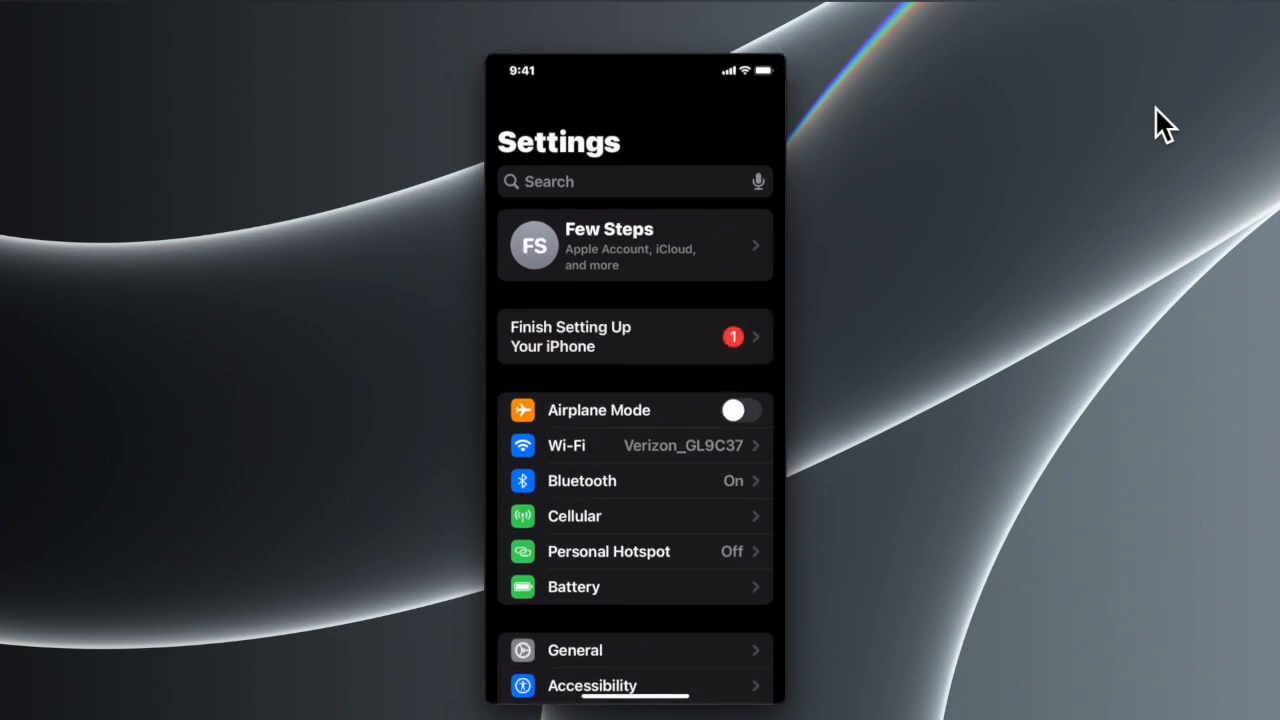
pyautogui.scroll(-3)
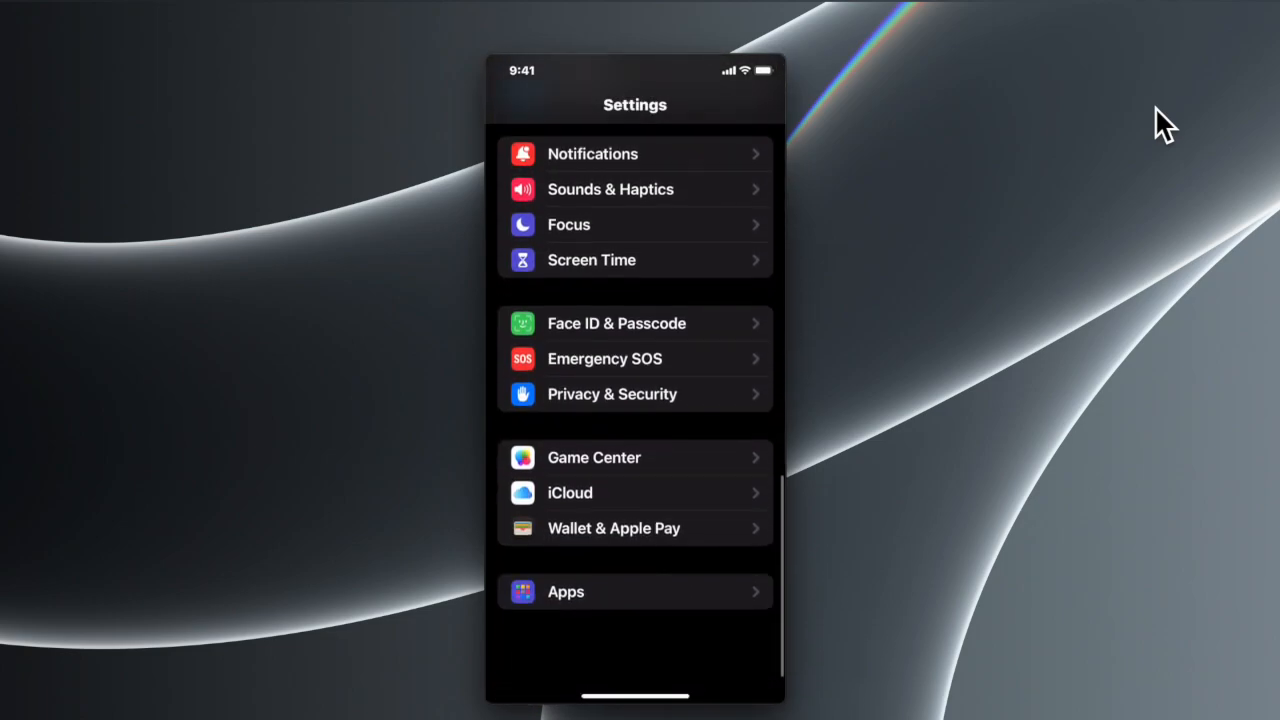
pyautogui.scroll(-3)
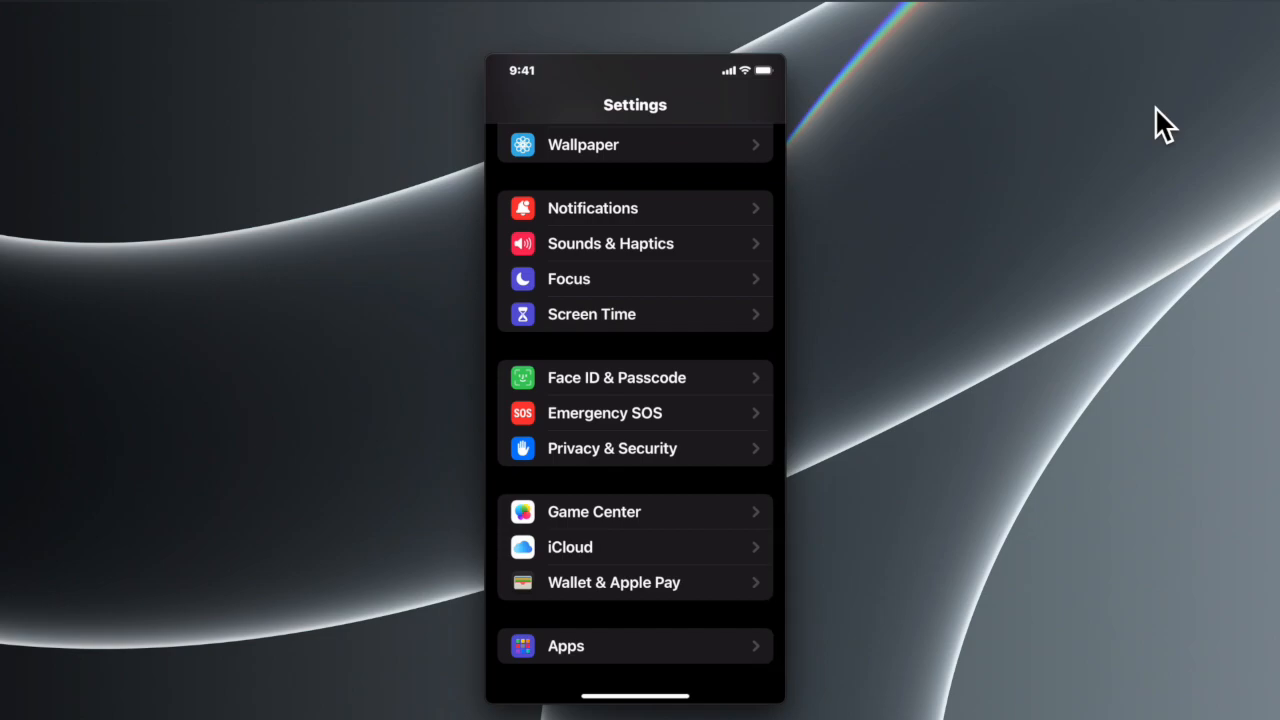
pyautogui.click(612, 448)
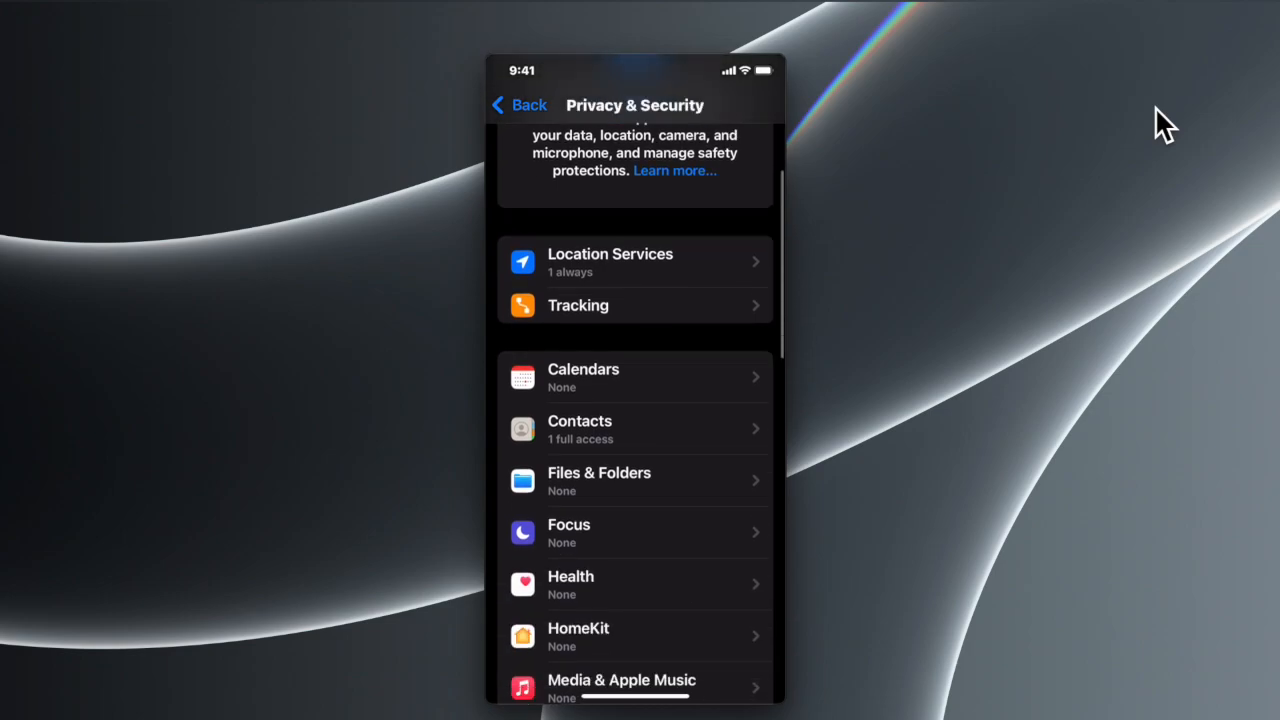
pyautogui.scroll(-3)
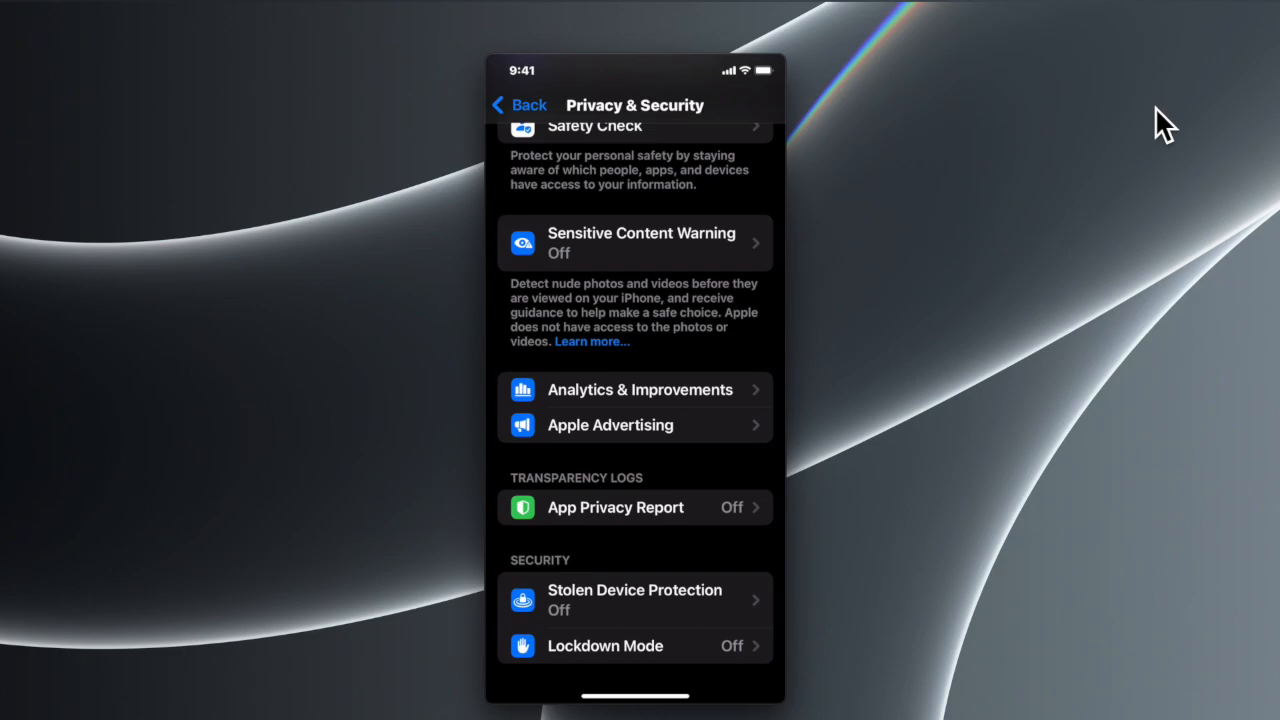
# - Open Analytics Data under Analytics & Improvements to list the dated log files
pyautogui.click(640, 389)
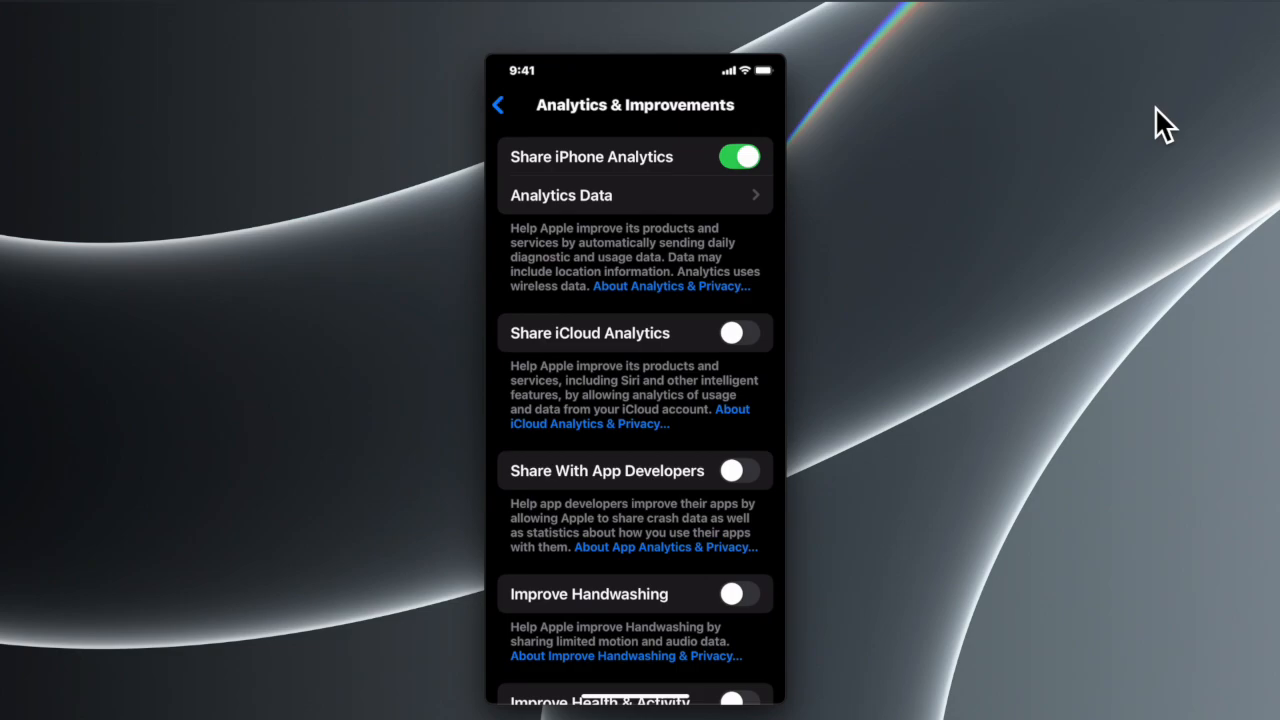
pyautogui.click(635, 195)
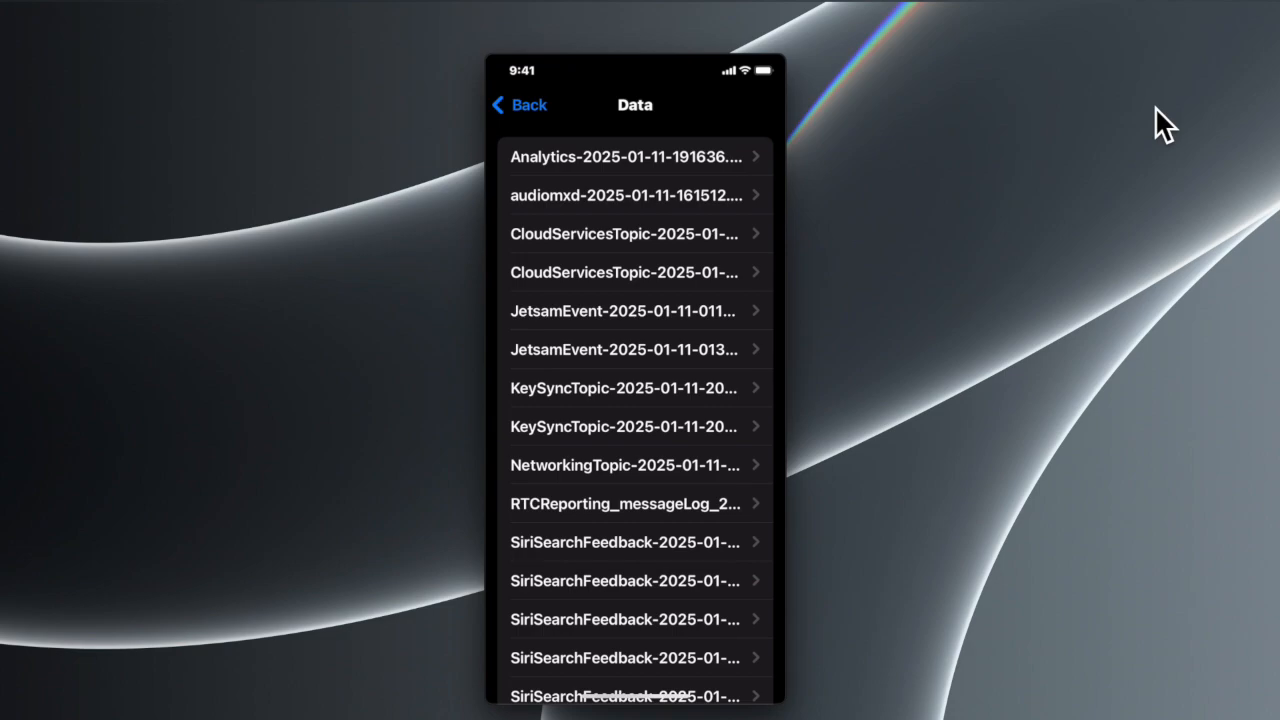
# - Open the top 2025-01-11 Analytics log and find Battery Stats in its share sheet
pyautogui.click(638, 156)
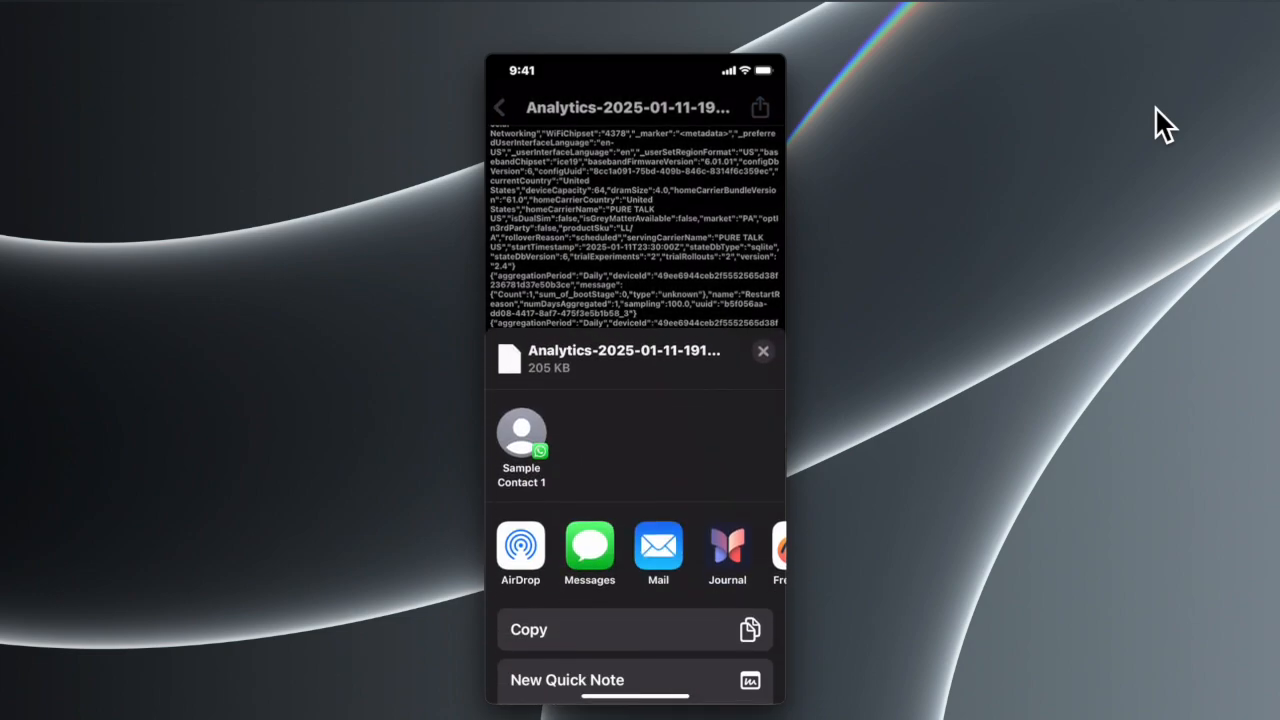
pyautogui.scroll(3)
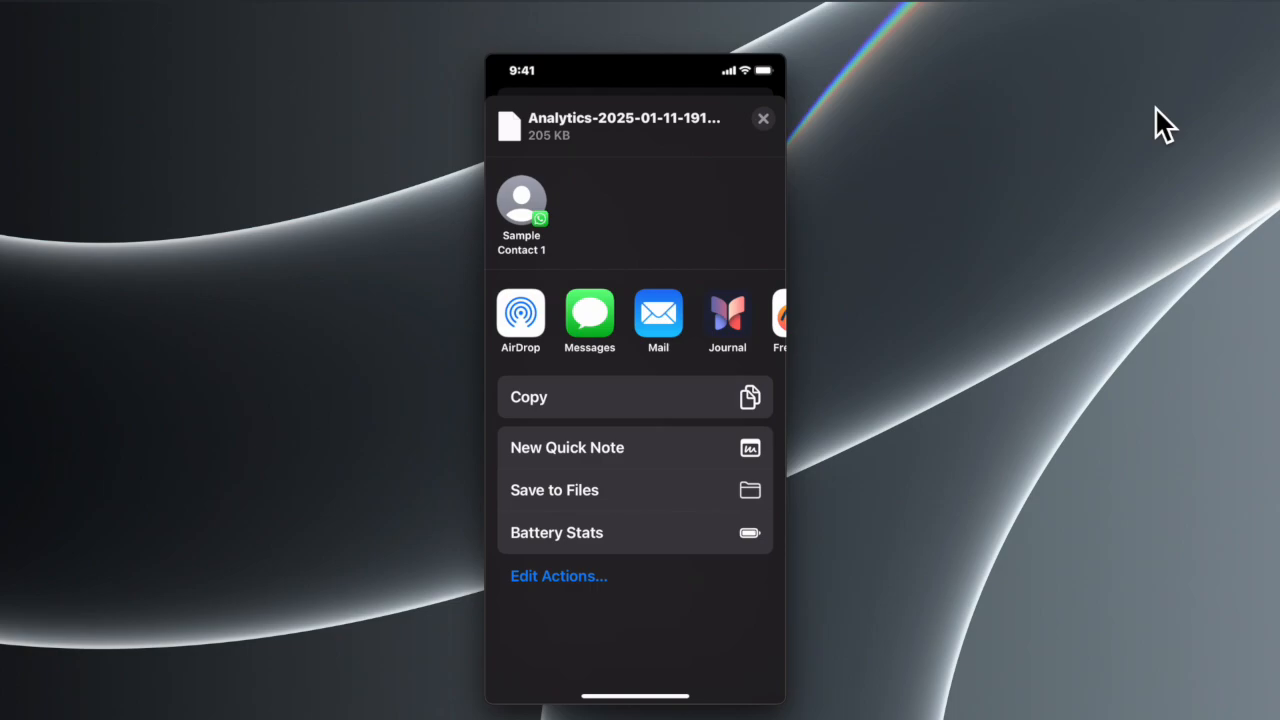
# - Run Battery Stats on the log: 3195 of 3224 mAh, 99.1%, 0 cycles
pyautogui.click(557, 532)
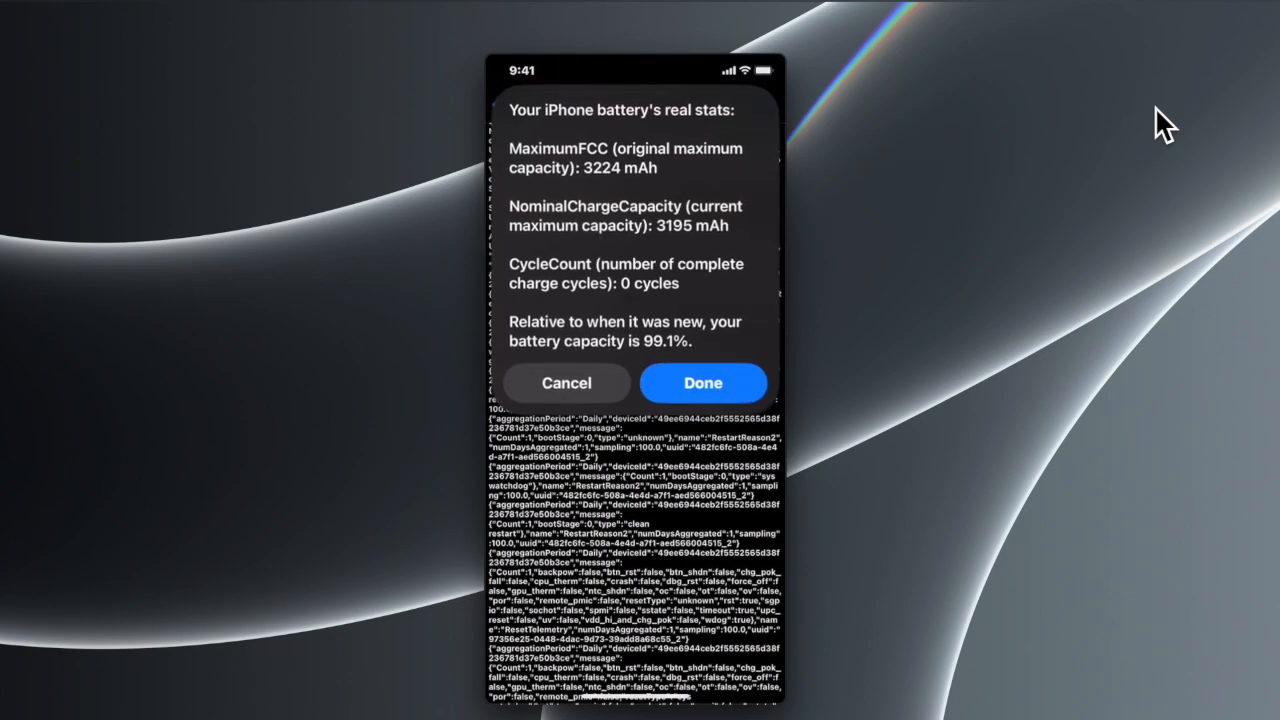